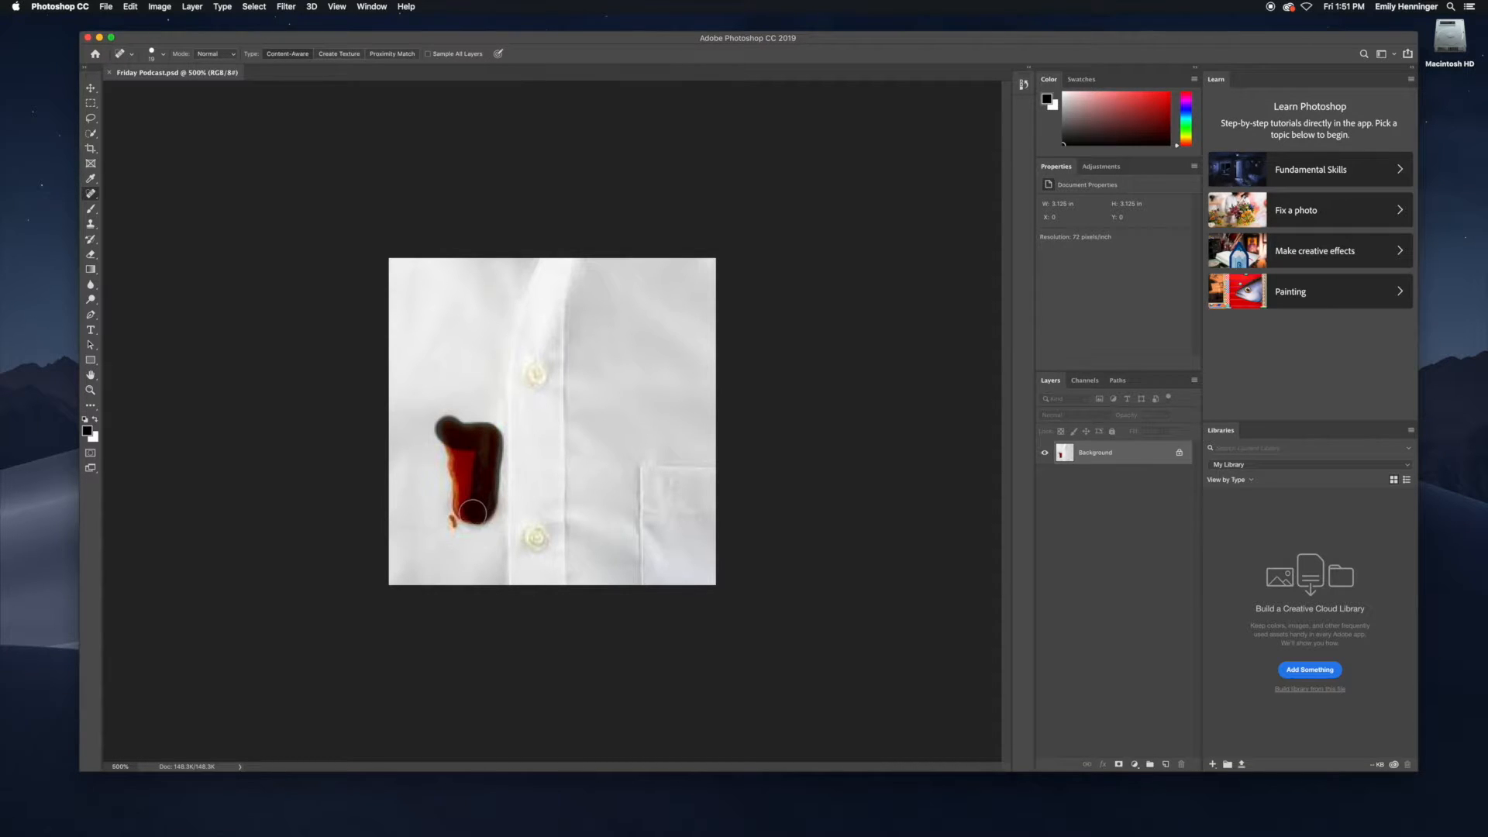
Heal the brown coffee stain beside the shirt buttons with the Spot Healing Brush, leaving a faint trace
left_click_drag(471, 513, 455, 464)
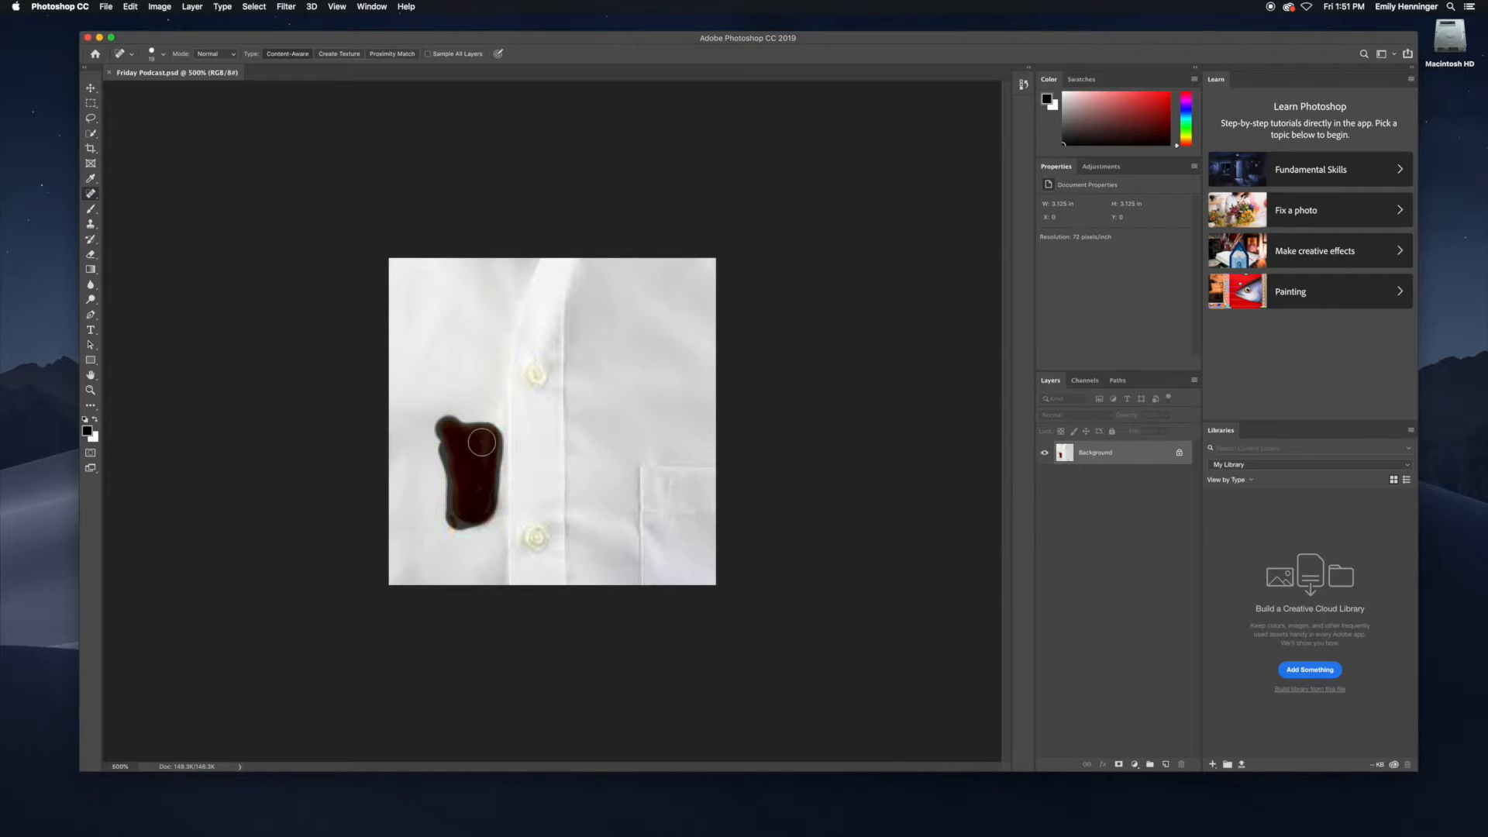
left_click(481, 465)
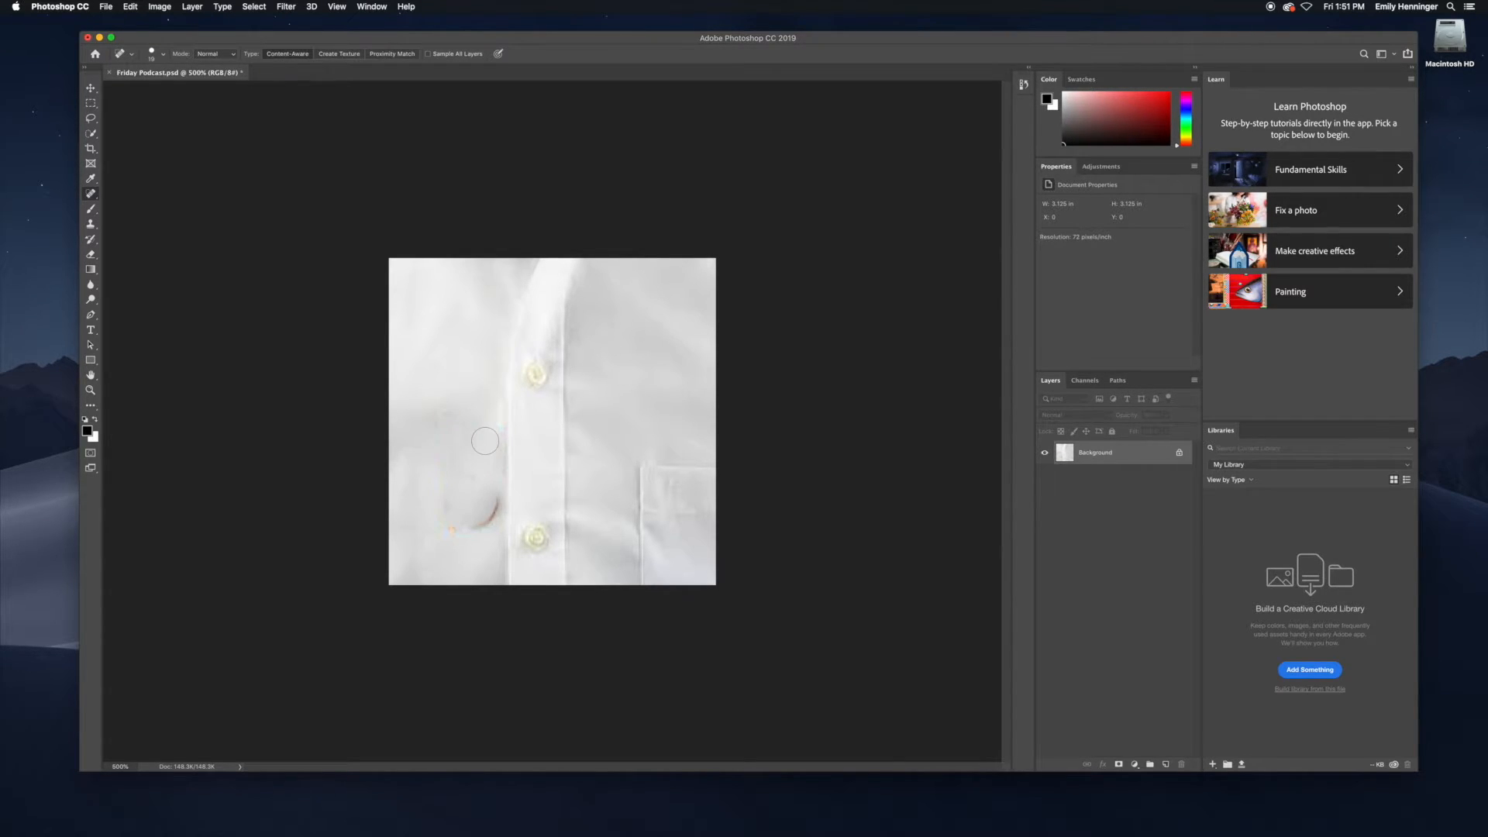
Heal the faint leftover stain mark near the lower button so the shirt looks clean white
left_click_drag(484, 440, 471, 425)
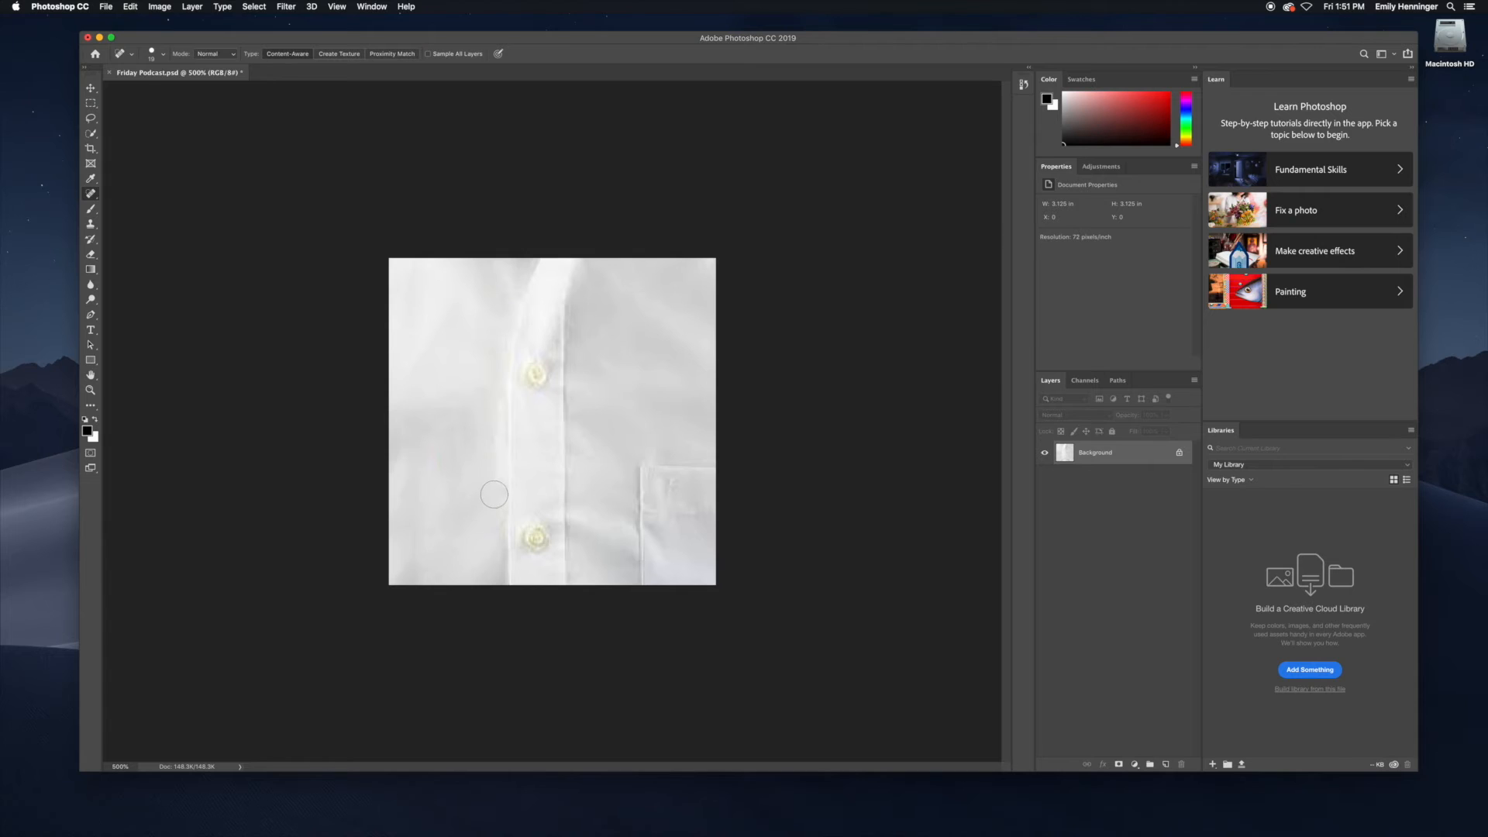
mouse_move(450, 563)
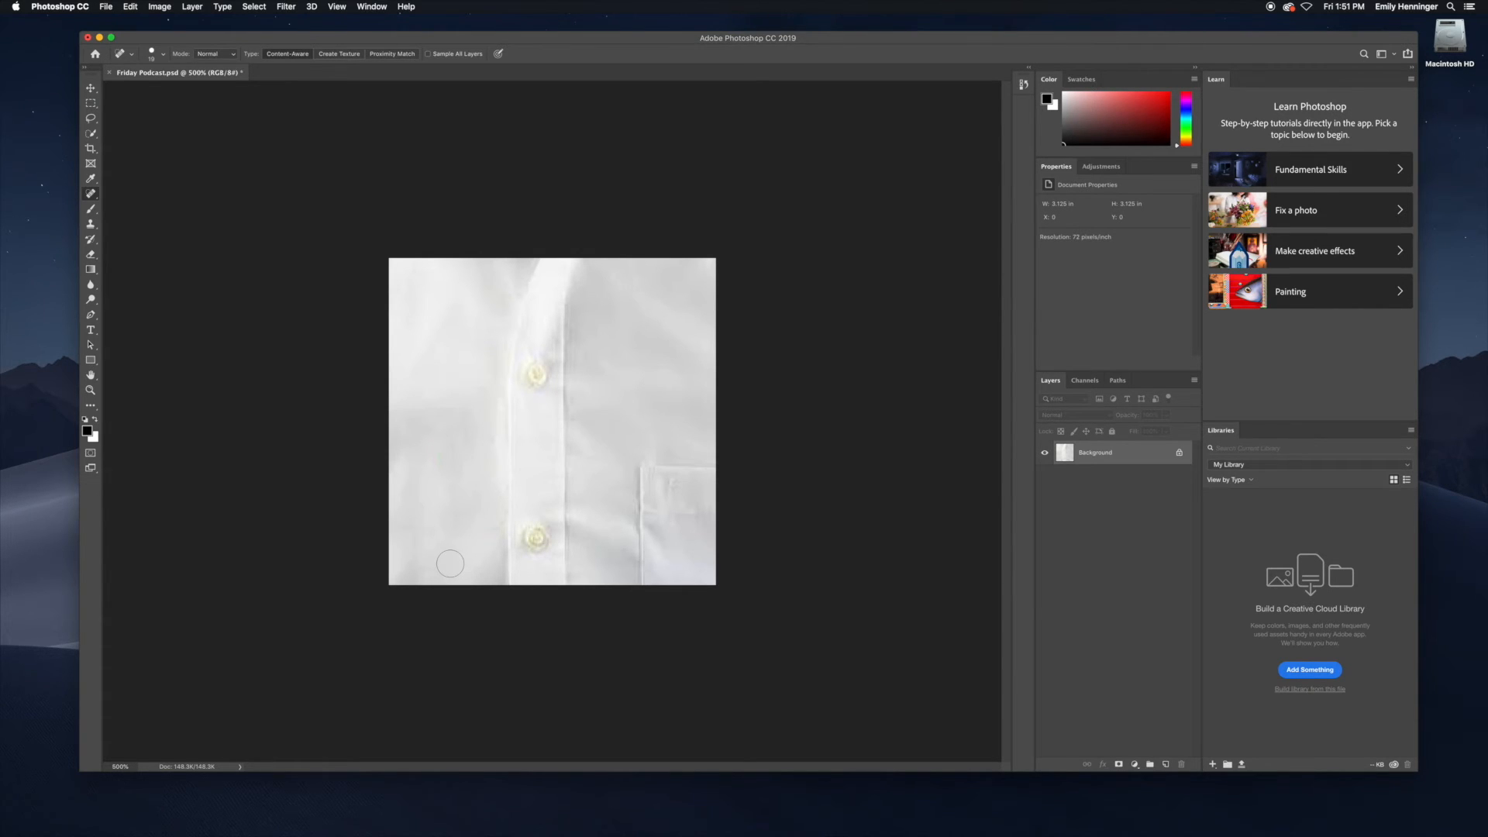